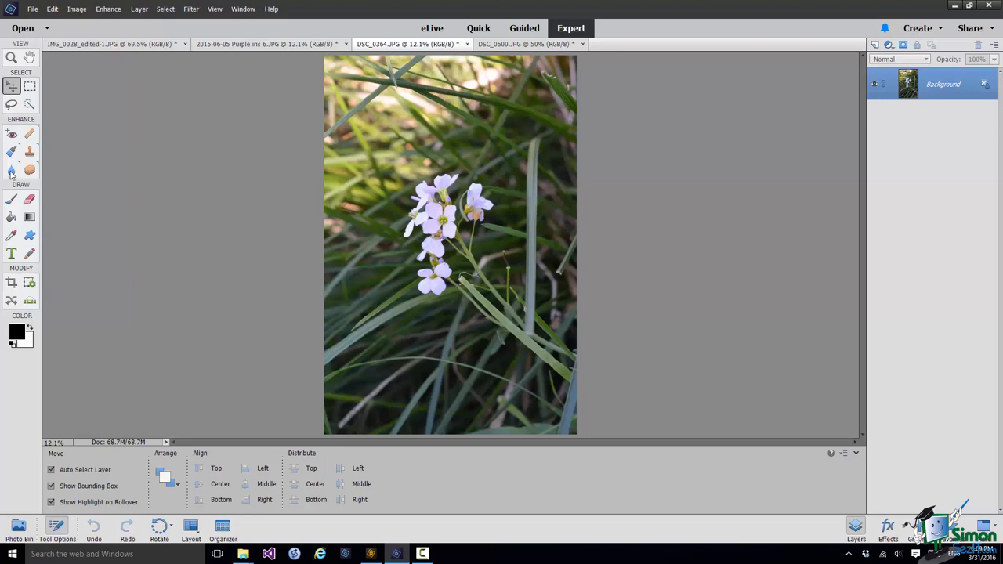
Activate the Blur tool from the toolbox for the flower photo.
{"action": "left_click", "coordinate": [12, 170]}
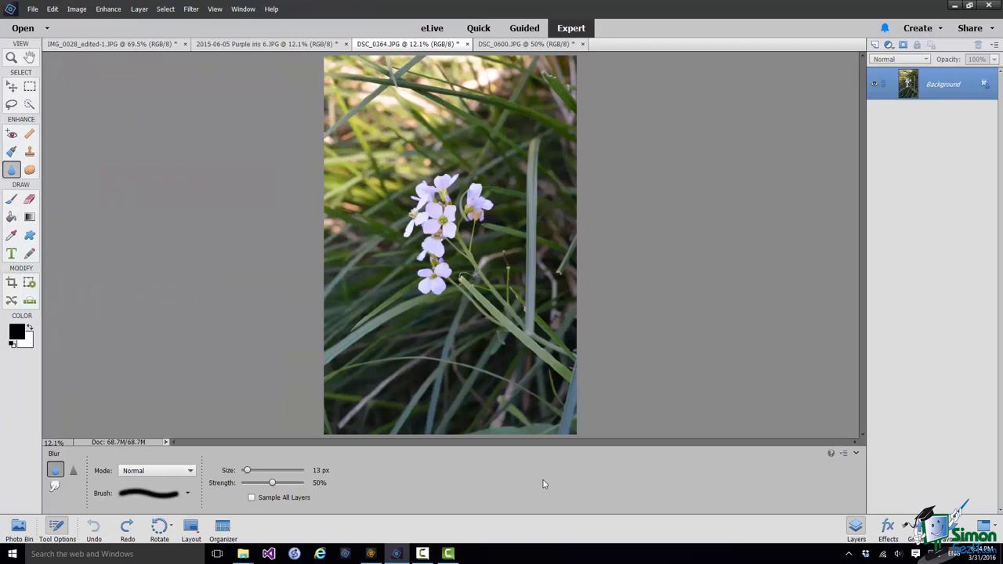
{"action": "mouse_move", "coordinate": [458, 462]}
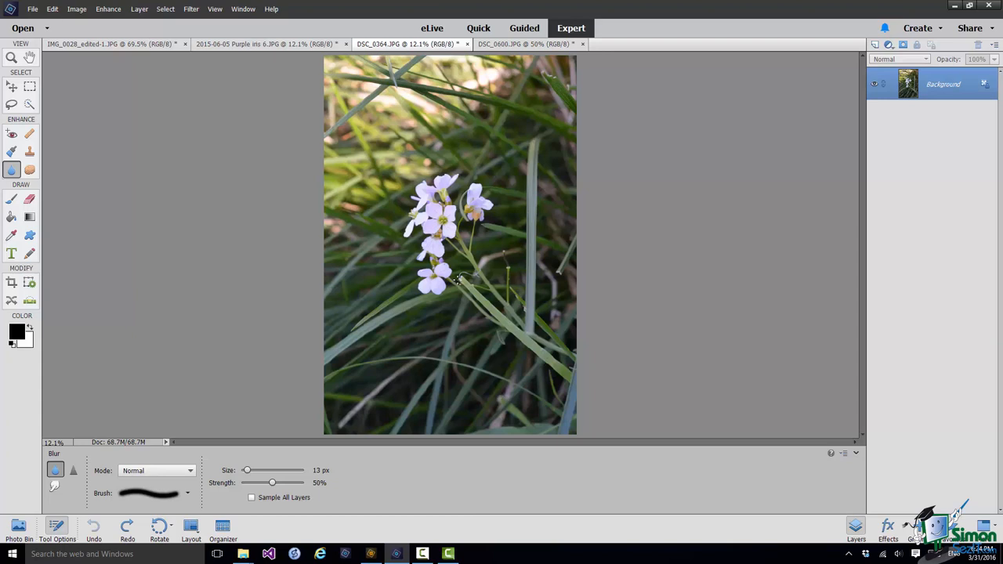
{"action": "mouse_move", "coordinate": [567, 365]}
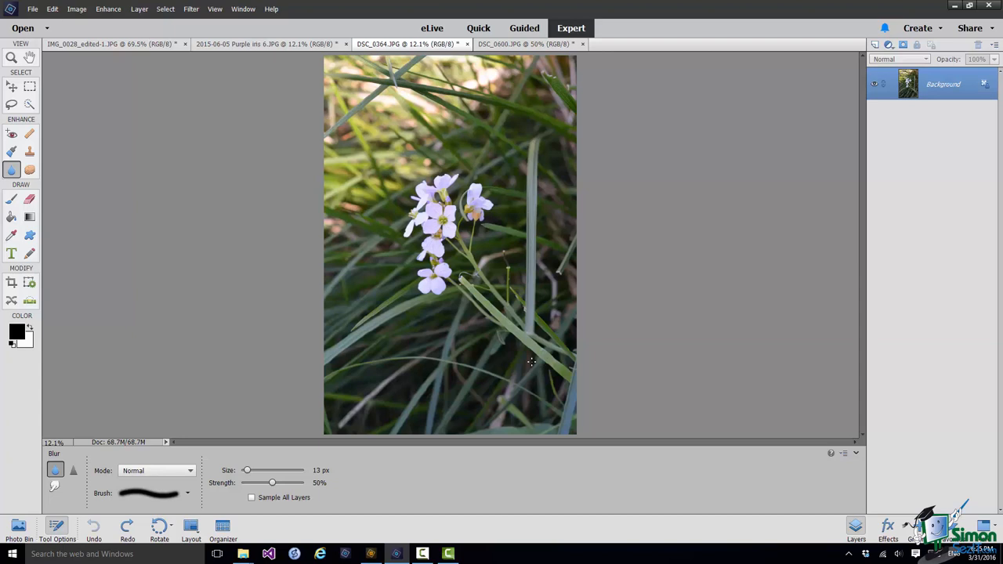
{"action": "mouse_move", "coordinate": [497, 314]}
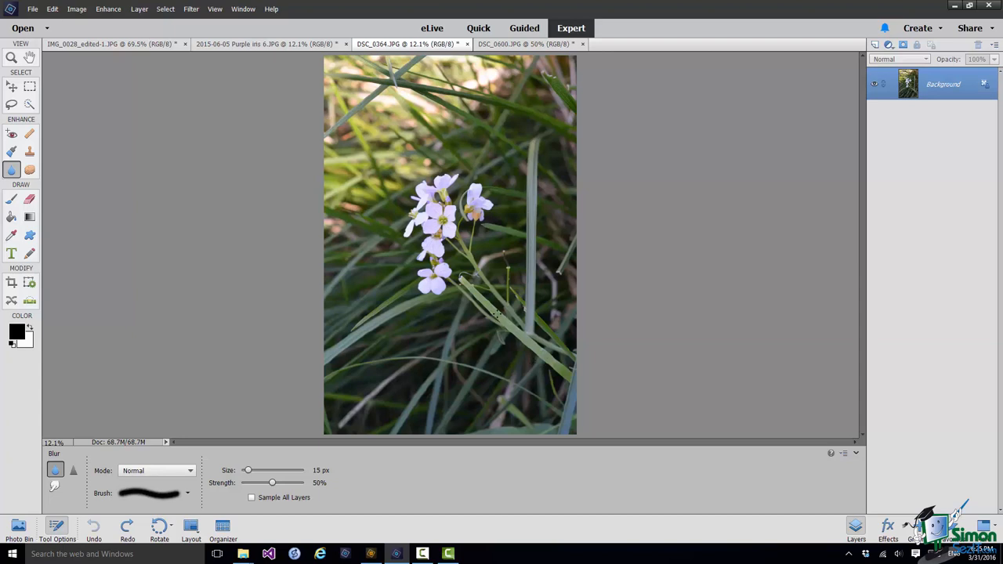
Enlarge the Blur brush to 400 px and raise its strength to 100%.
{"action": "left_click_drag", "start_coordinate": [248, 470], "coordinate": [261, 470]}
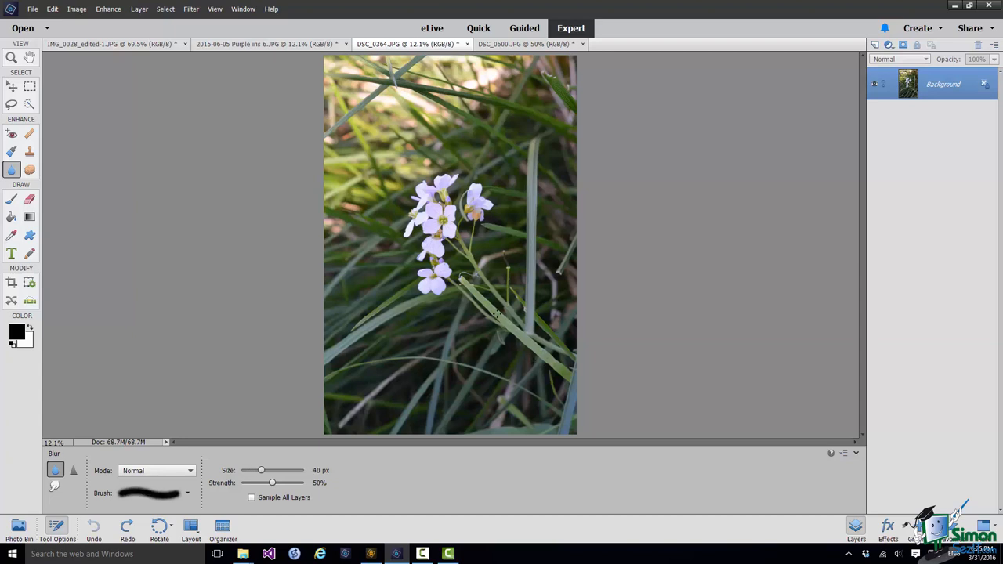
{"action": "left_click_drag", "start_coordinate": [262, 470], "coordinate": [280, 470]}
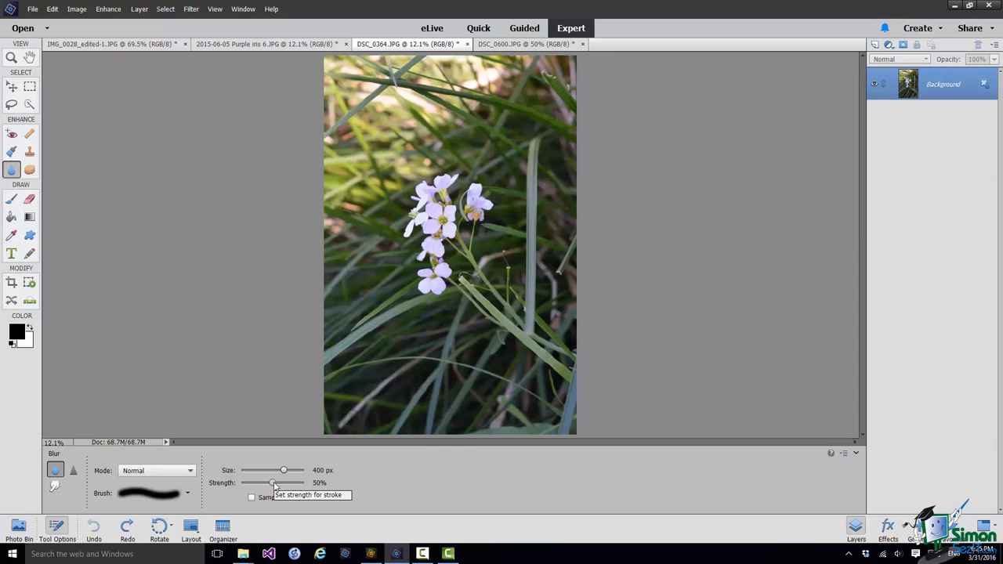
{"action": "left_click_drag", "start_coordinate": [282, 482], "coordinate": [276, 483]}
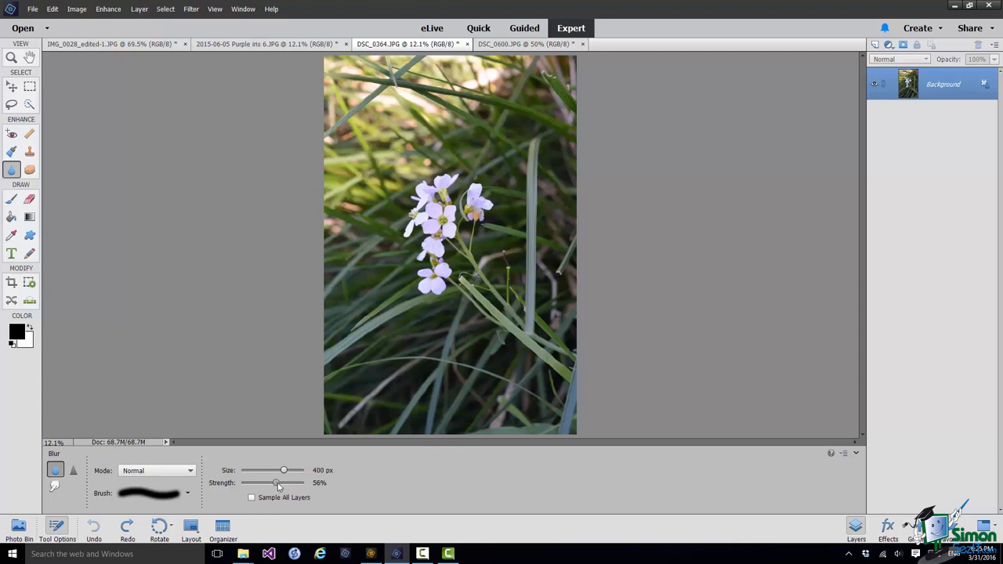
{"action": "left_click_drag", "start_coordinate": [278, 483], "coordinate": [306, 482]}
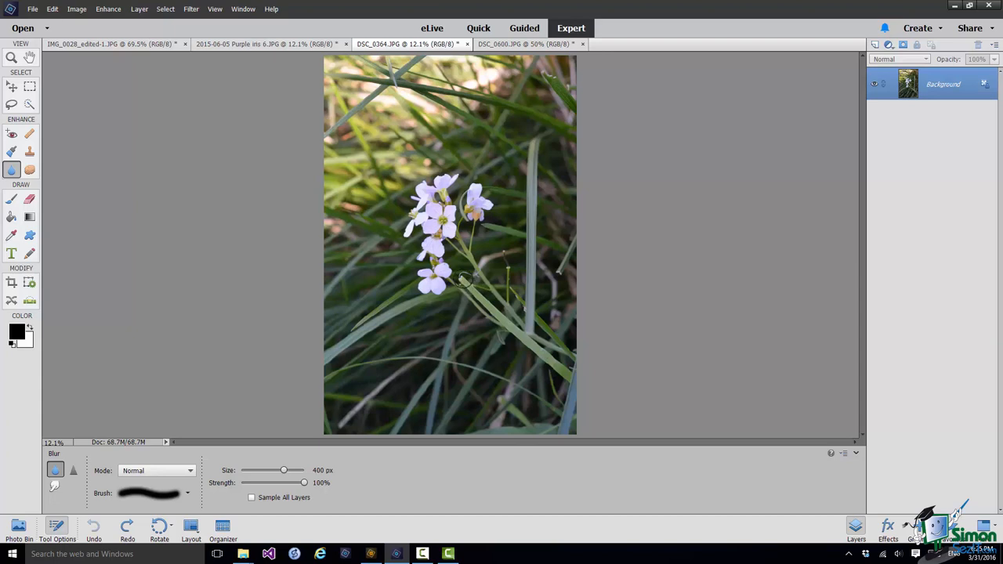
{"action": "mouse_move", "coordinate": [482, 296]}
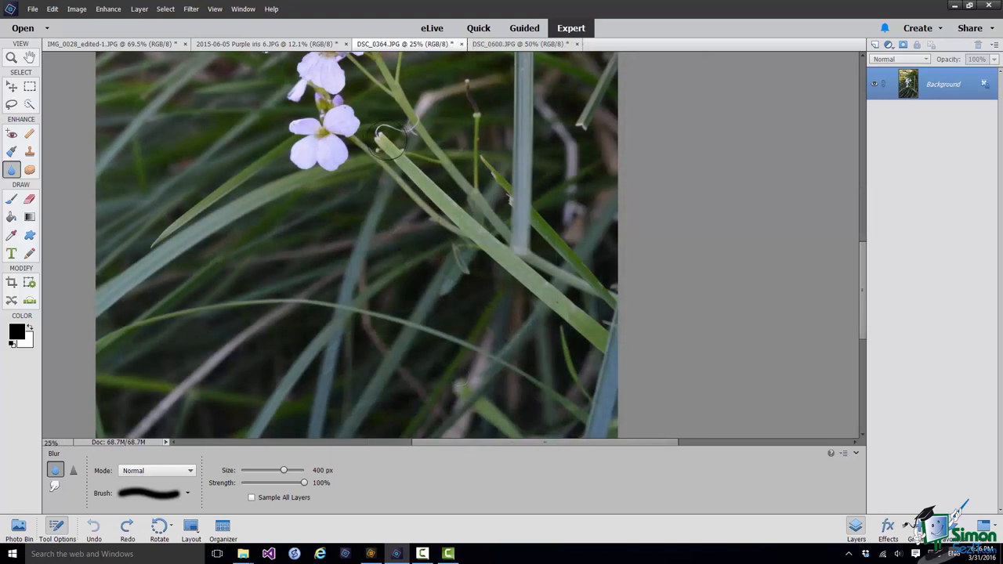
{"action": "mouse_move", "coordinate": [389, 145]}
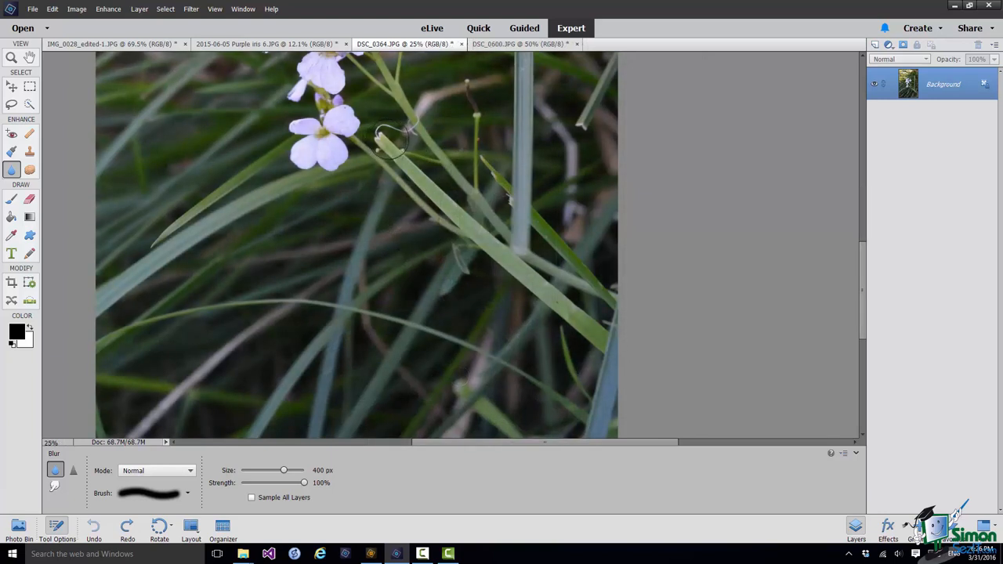
Reduce the Blur brush to 300 px to soften the leaf beneath the flowers.
{"action": "left_click_drag", "start_coordinate": [283, 470], "coordinate": [281, 470]}
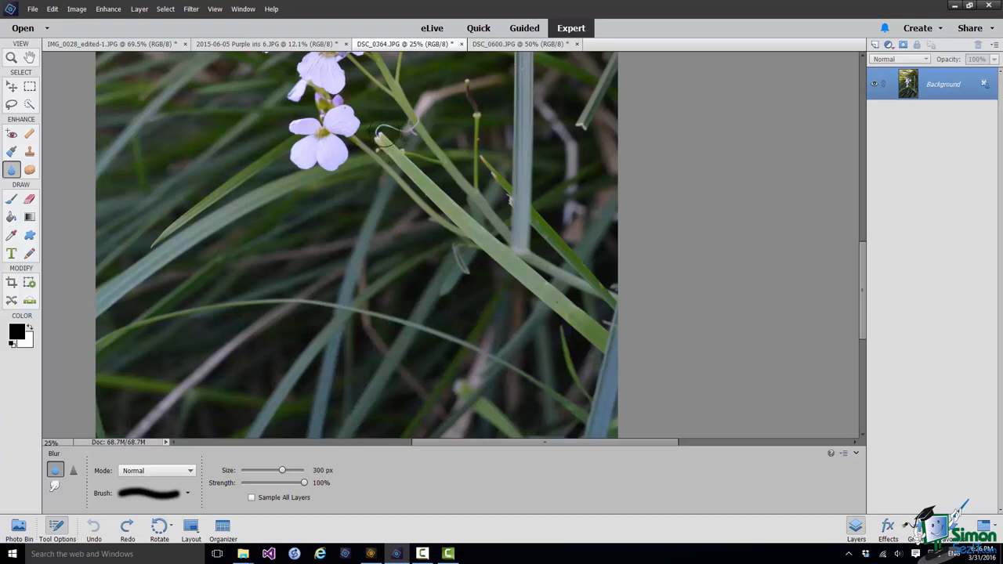
{"action": "mouse_move", "coordinate": [389, 147]}
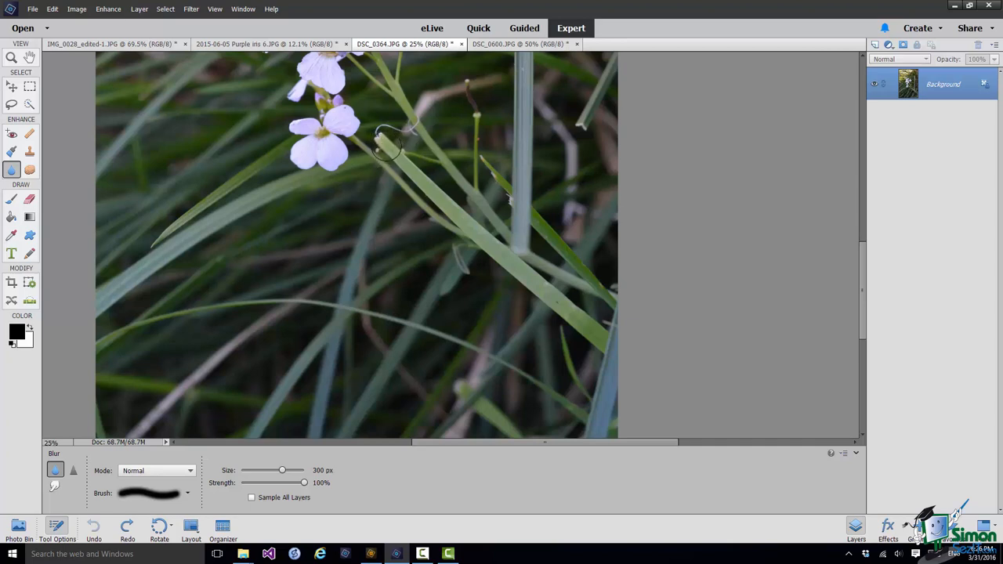
{"action": "mouse_move", "coordinate": [403, 172]}
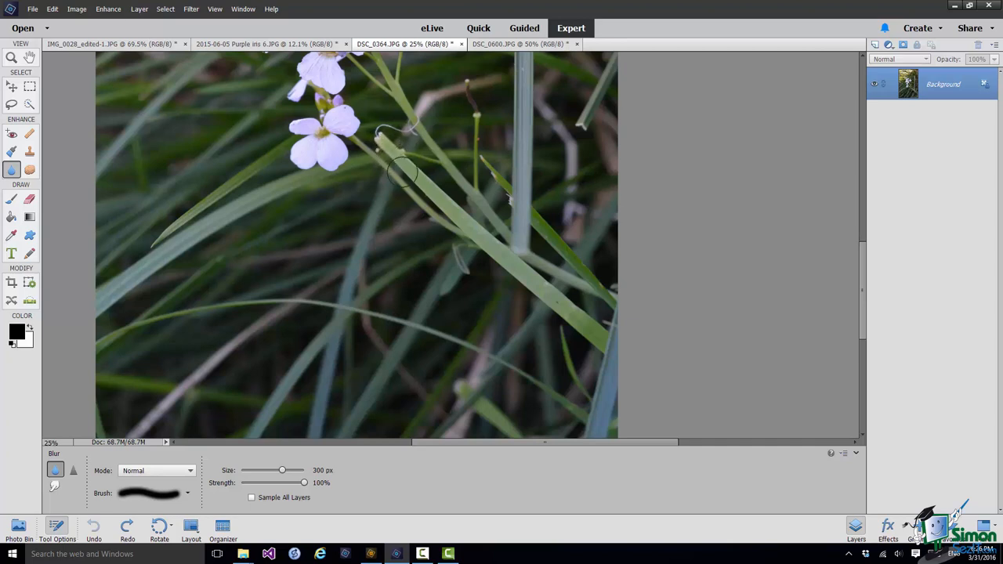
{"action": "mouse_move", "coordinate": [415, 176]}
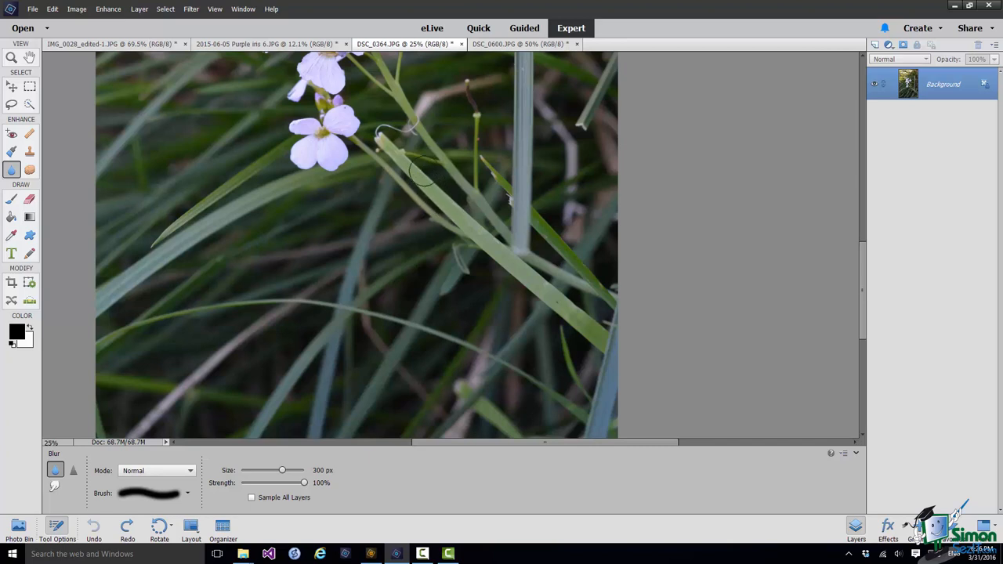
{"action": "mouse_move", "coordinate": [478, 249]}
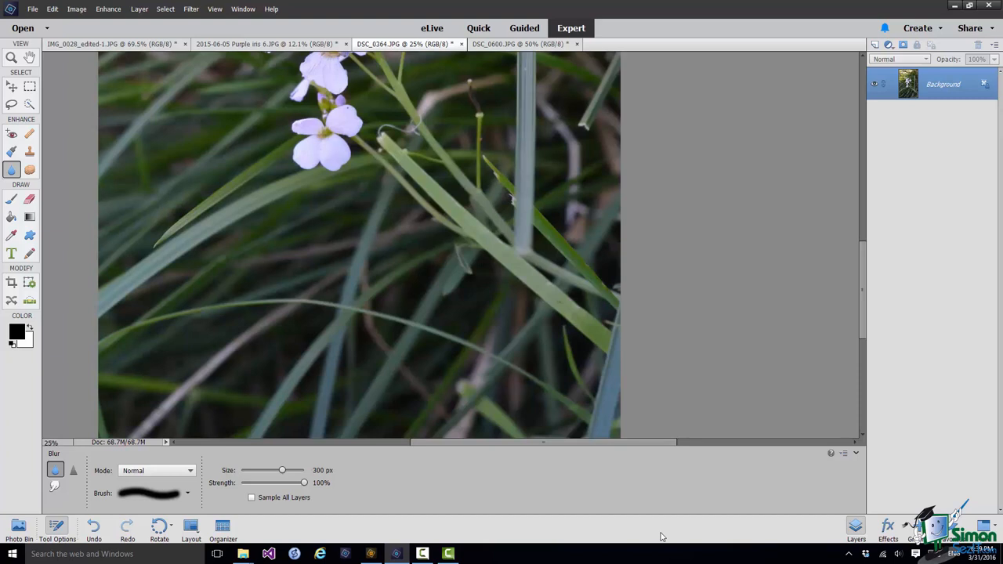
{"action": "mouse_move", "coordinate": [339, 322]}
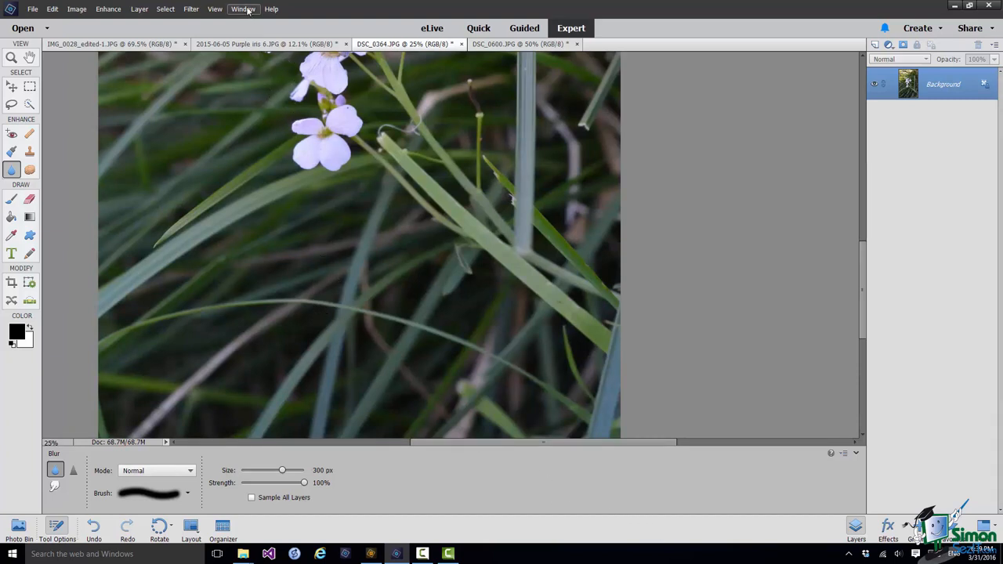
Show the History panel via the Window menu and revert the photo to its Open state.
{"action": "left_click", "coordinate": [243, 8]}
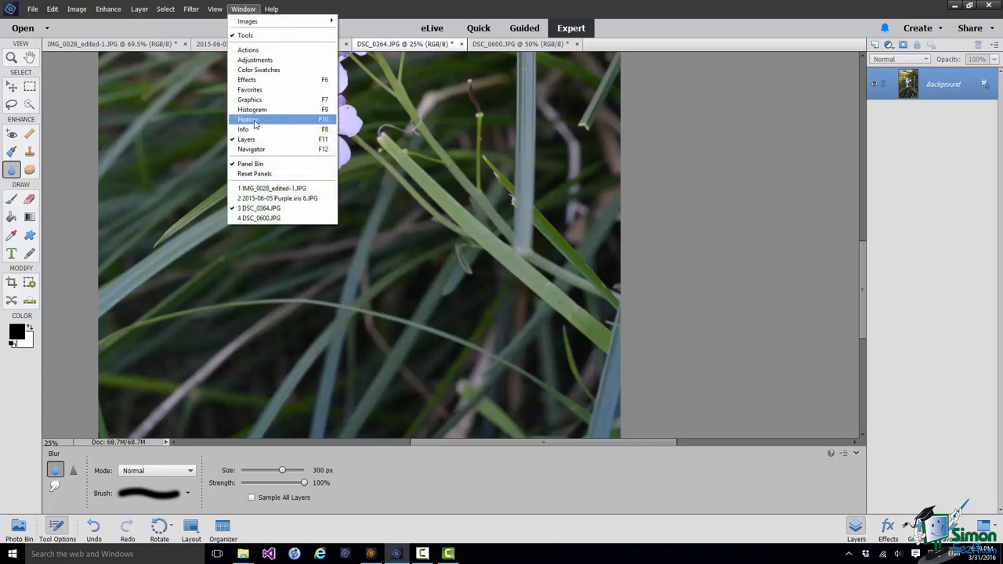
{"action": "left_click", "coordinate": [248, 119]}
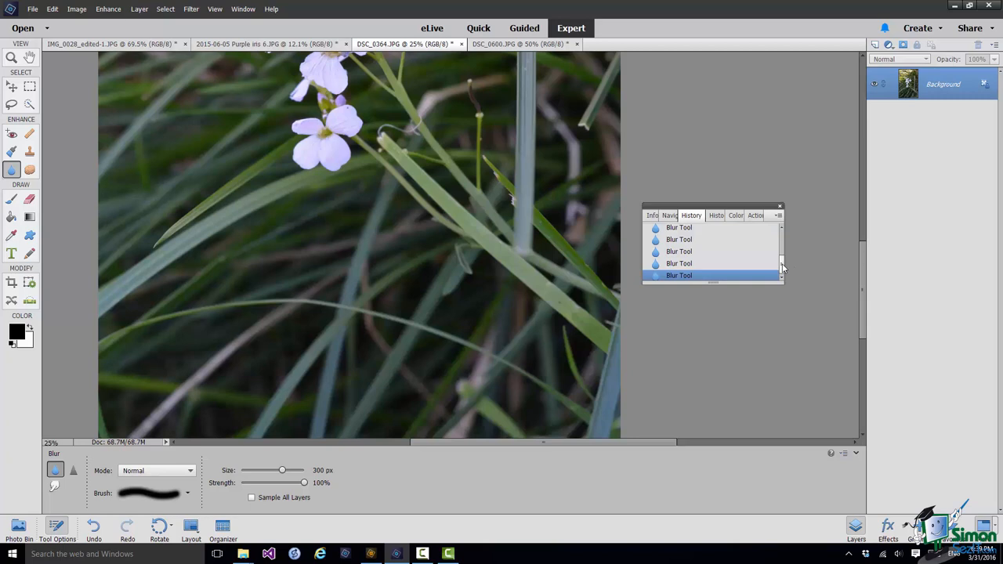
{"action": "mouse_move", "coordinate": [441, 143]}
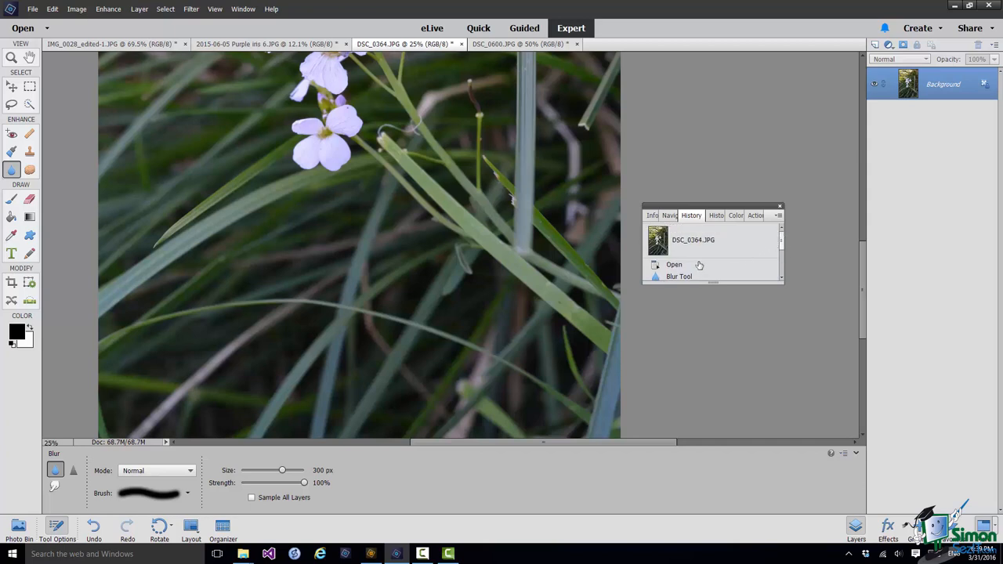
{"action": "mouse_move", "coordinate": [671, 267]}
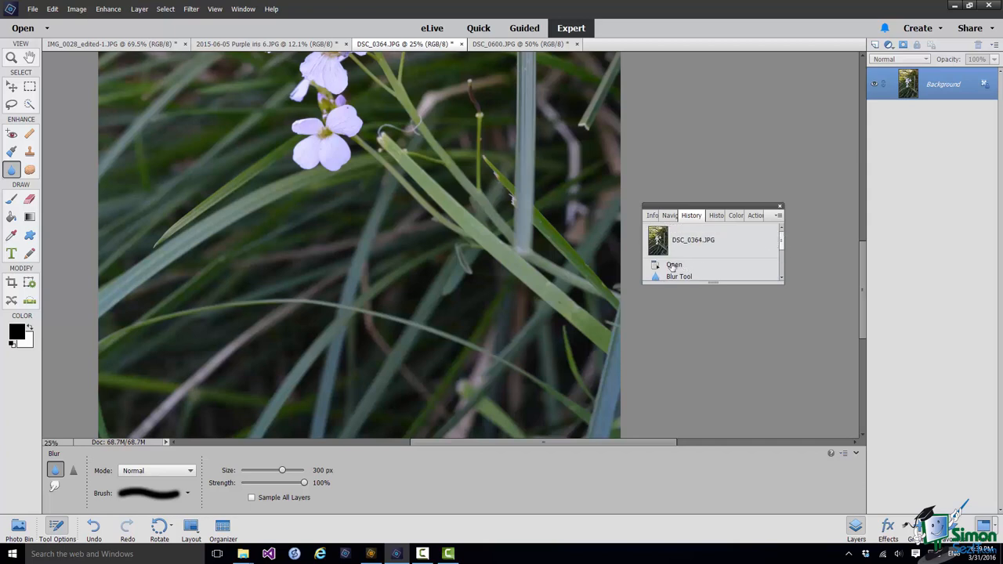
{"action": "left_click", "coordinate": [673, 264]}
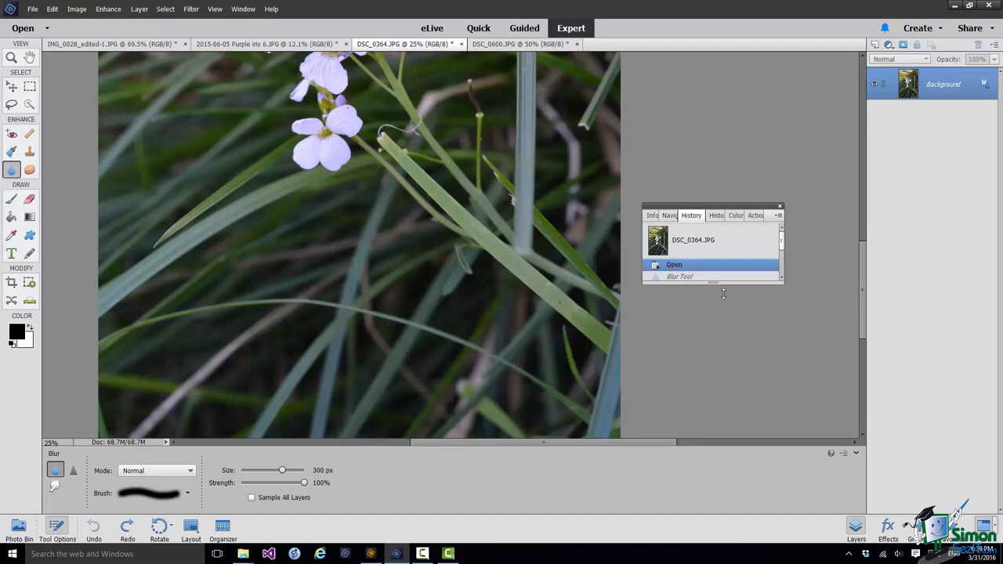
{"action": "mouse_move", "coordinate": [783, 244]}
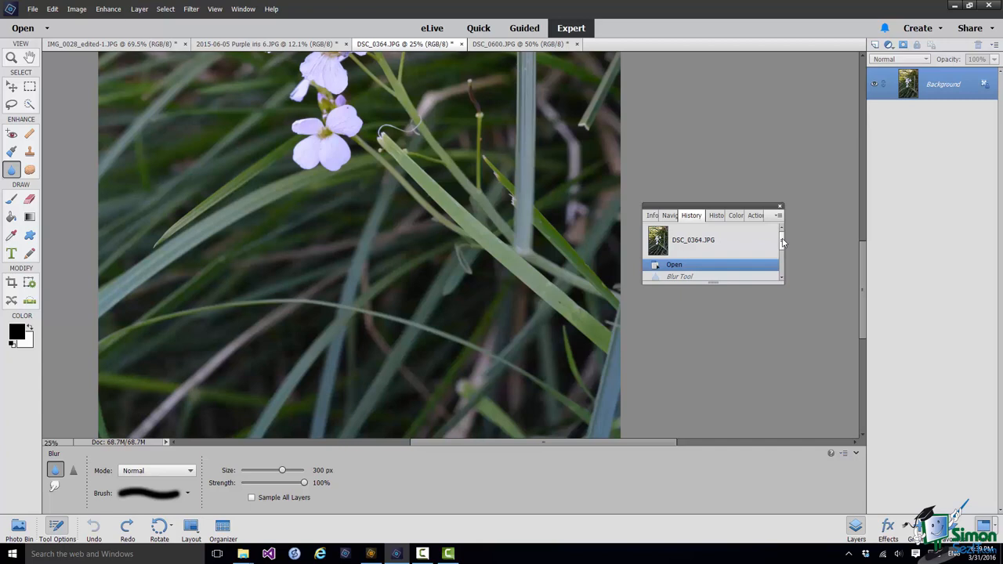
{"action": "scroll", "scroll_direction": "down", "scroll_amount": 3}
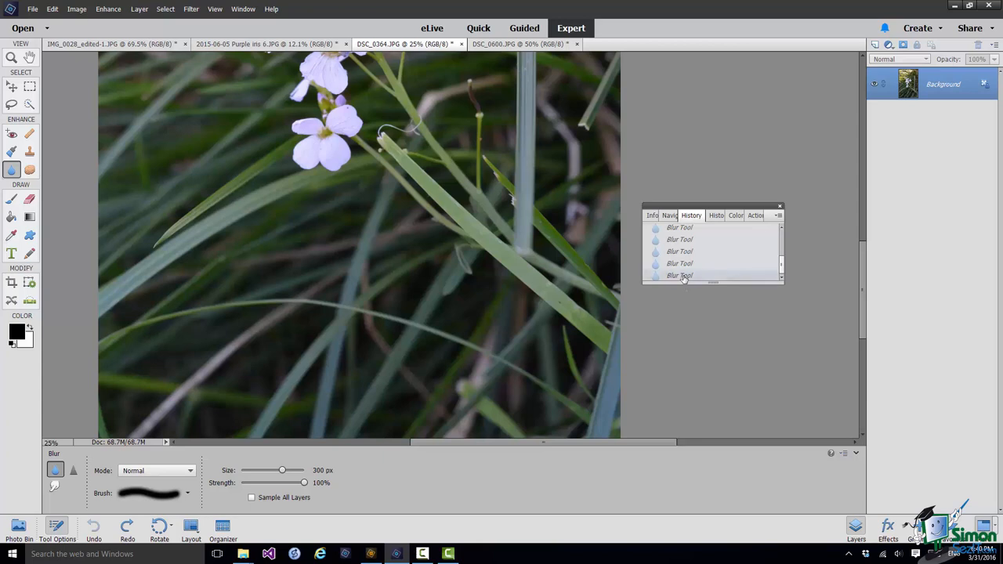
Restore the last Blur Tool history state and close the History panel.
{"action": "left_click", "coordinate": [679, 275]}
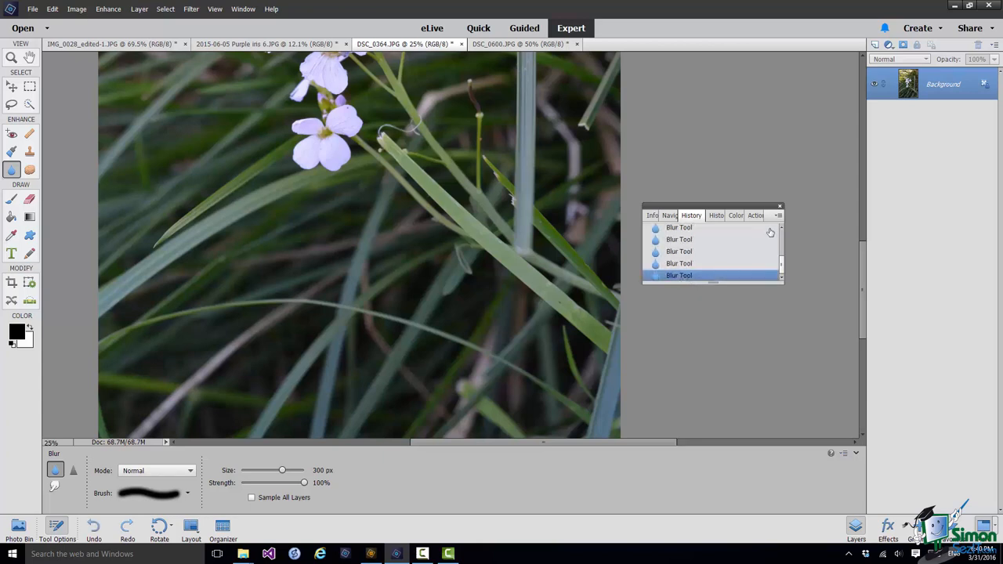
{"action": "left_click", "coordinate": [779, 206]}
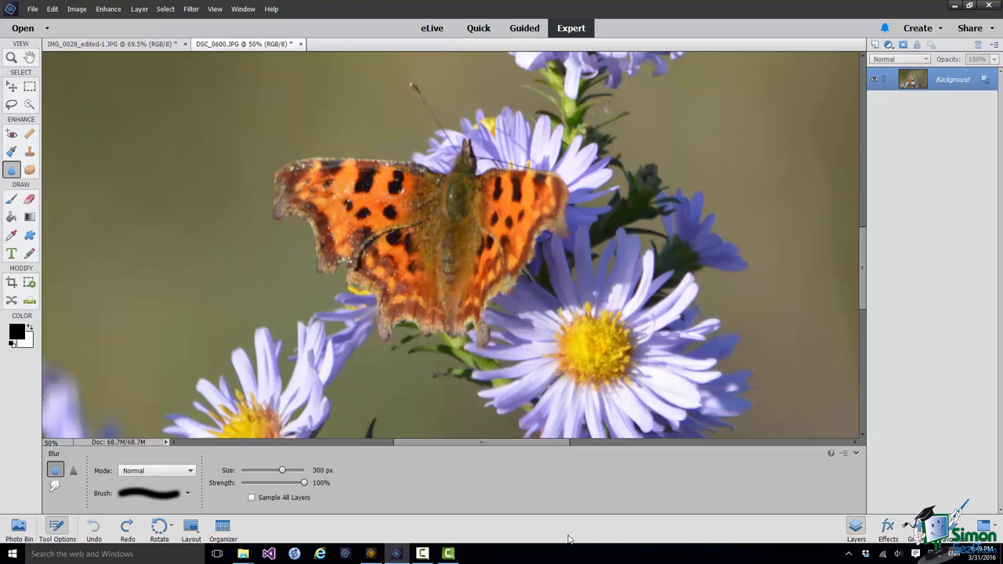
{"action": "mouse_move", "coordinate": [339, 417]}
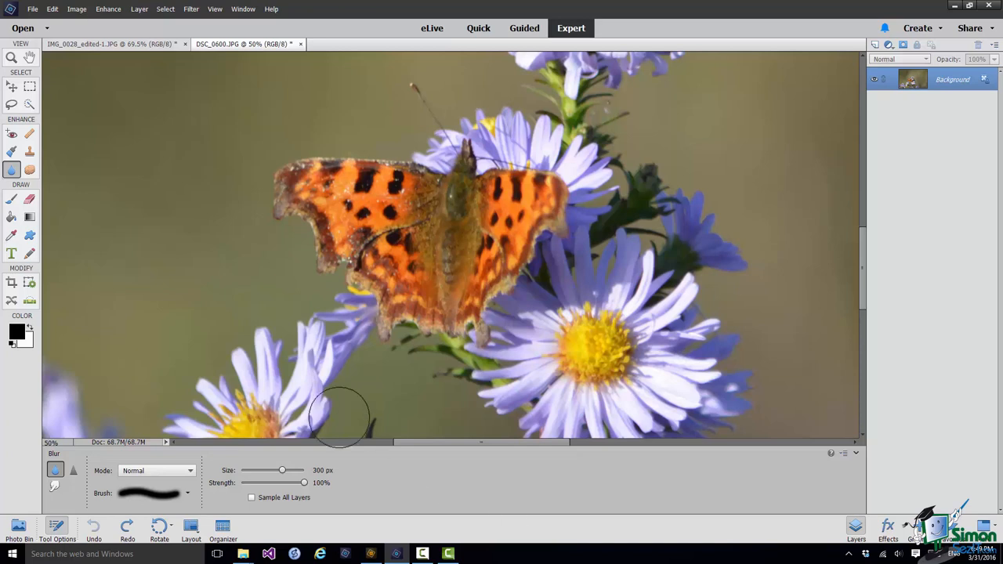
Fit the whole butterfly-on-asters photo on screen via the View menu.
{"action": "left_click", "coordinate": [215, 9]}
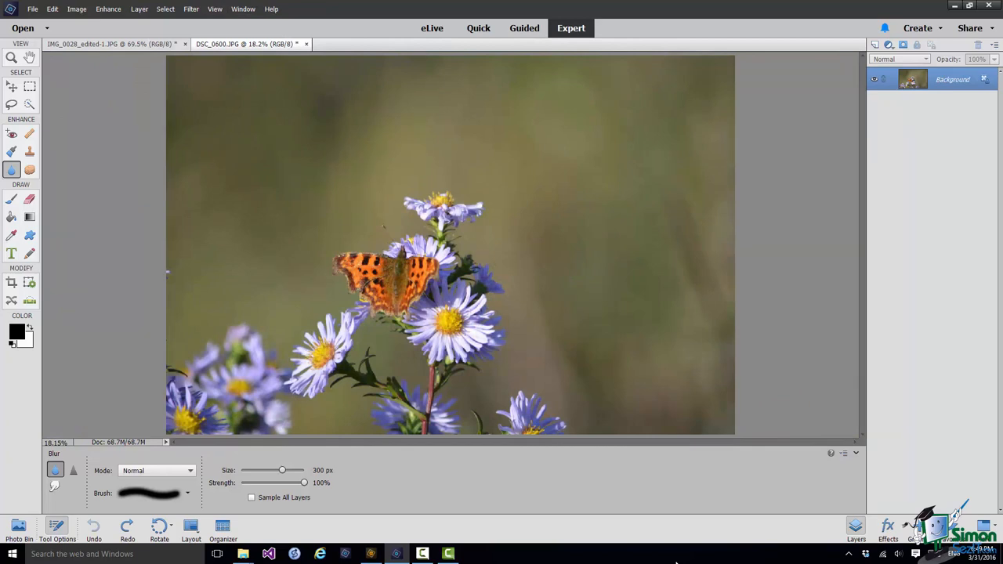
{"action": "mouse_move", "coordinate": [62, 296]}
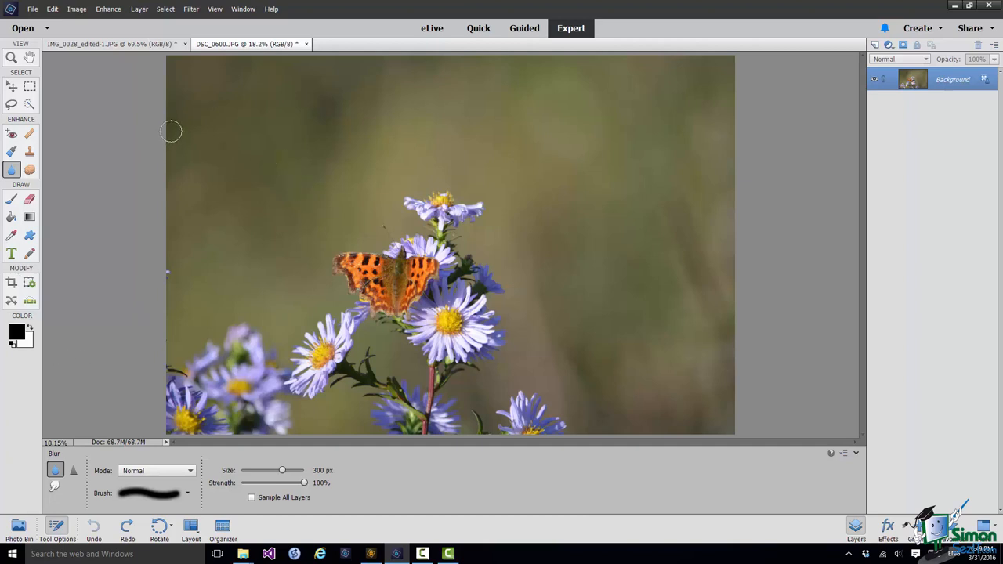
{"action": "mouse_move", "coordinate": [709, 384]}
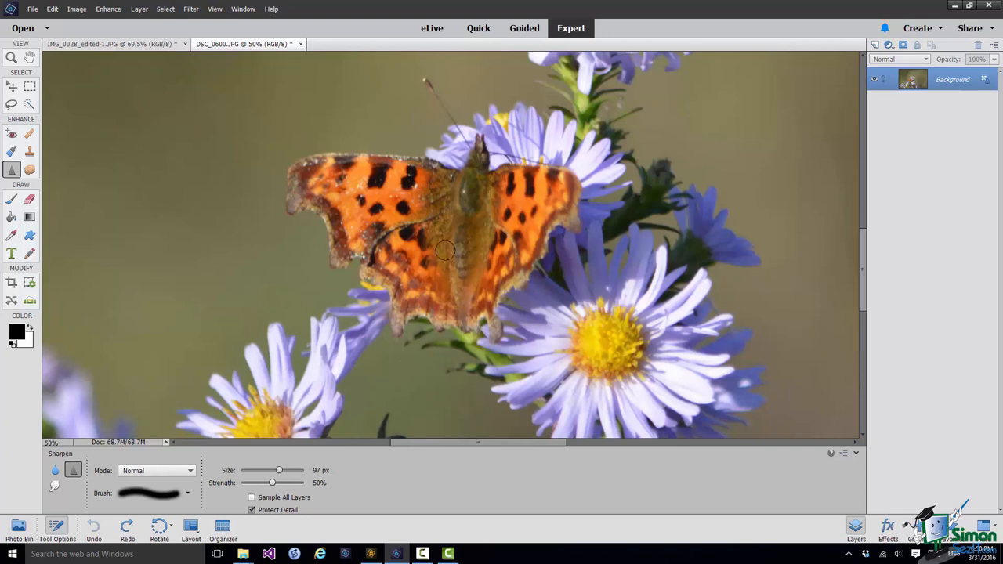
{"action": "mouse_move", "coordinate": [519, 192]}
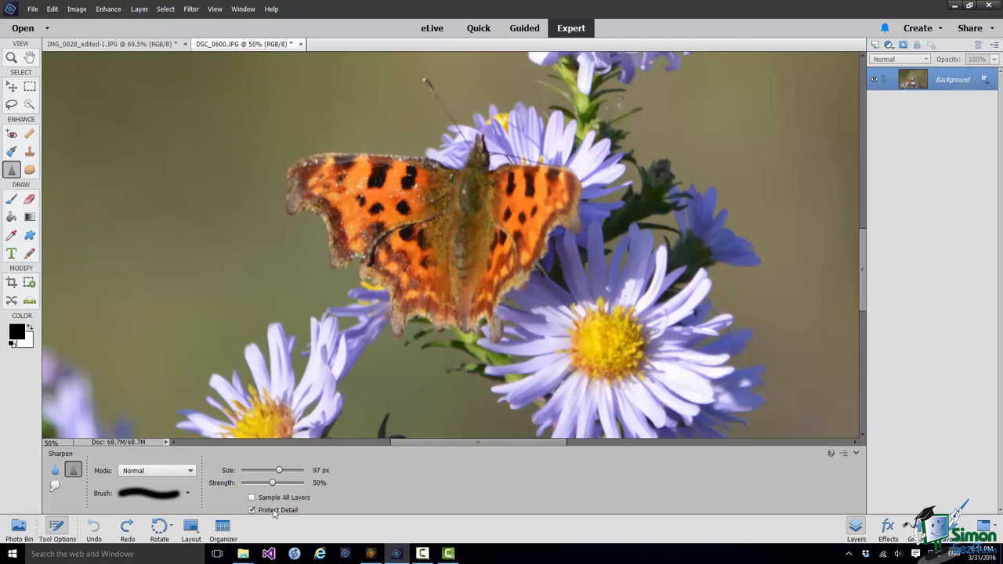
{"action": "mouse_move", "coordinate": [274, 510]}
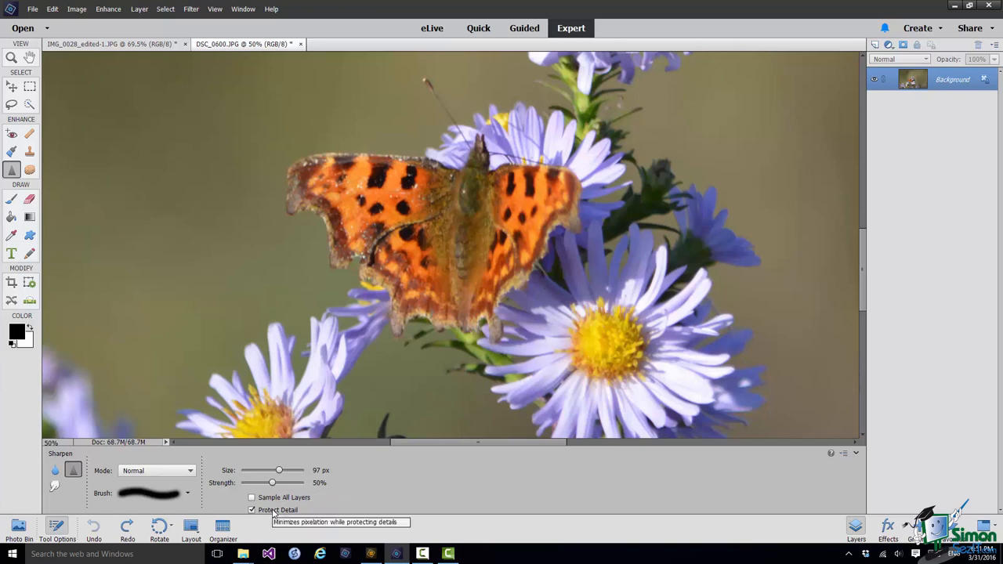
{"action": "mouse_move", "coordinate": [274, 510]}
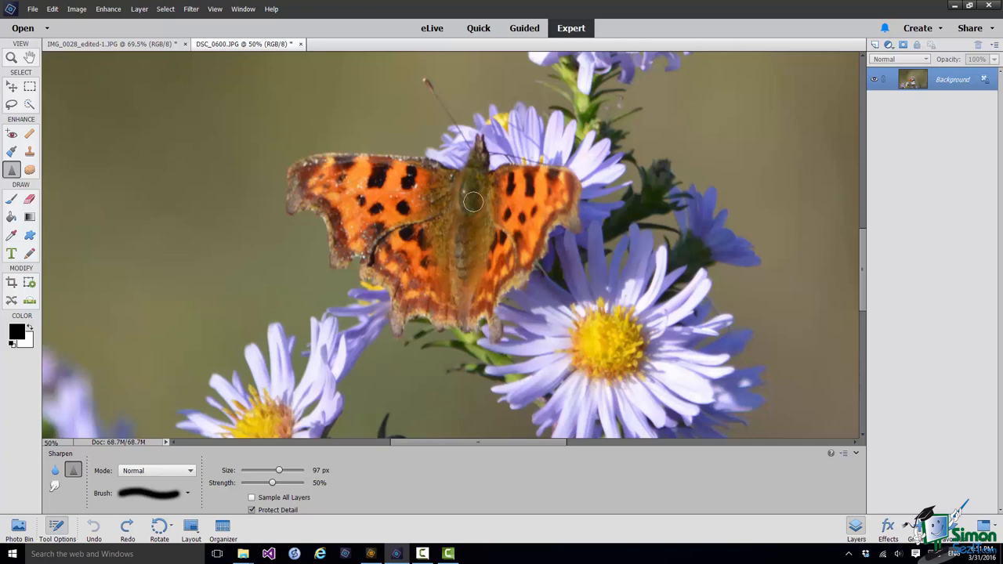
{"action": "mouse_move", "coordinate": [509, 172]}
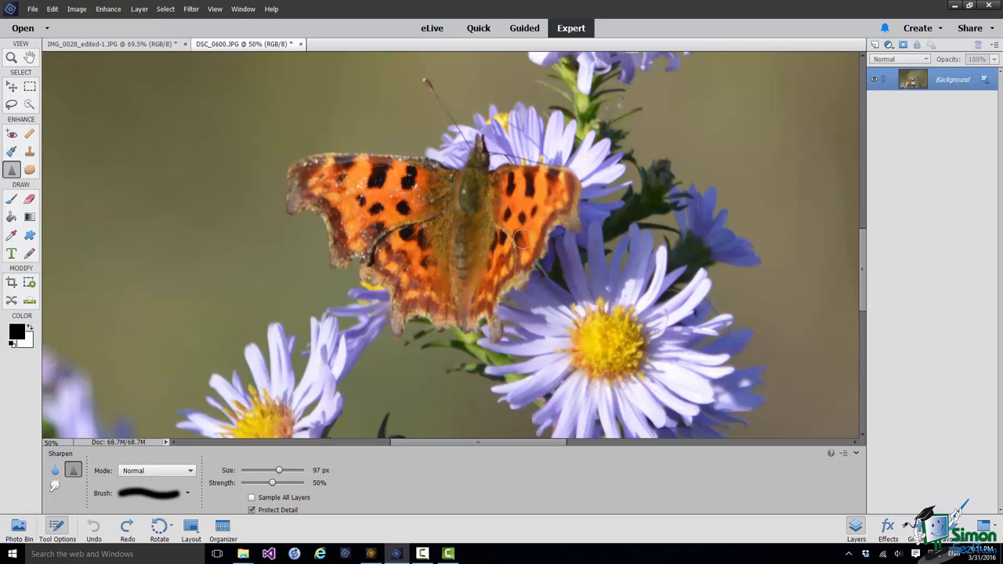
{"action": "mouse_move", "coordinate": [550, 197]}
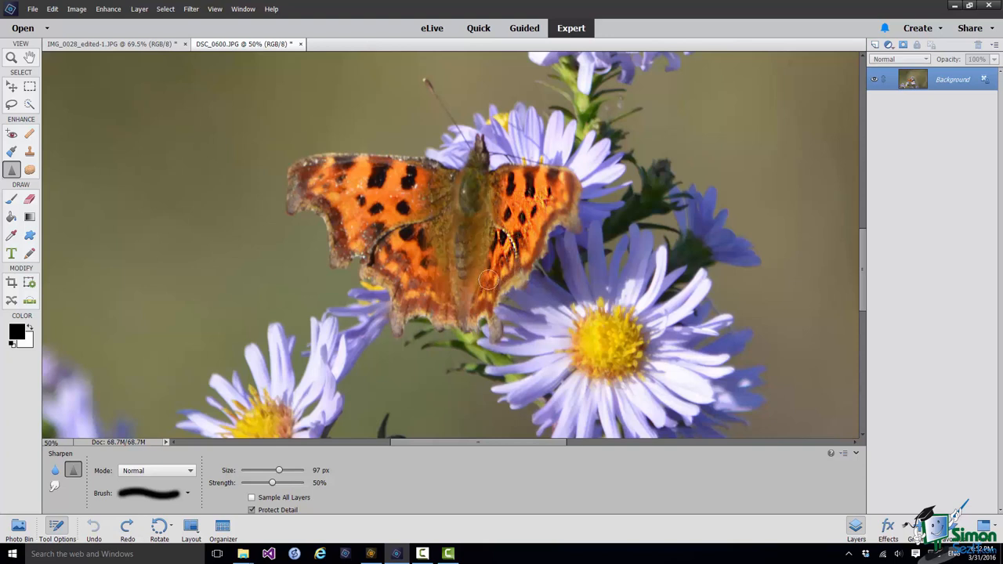
{"action": "mouse_move", "coordinate": [480, 317]}
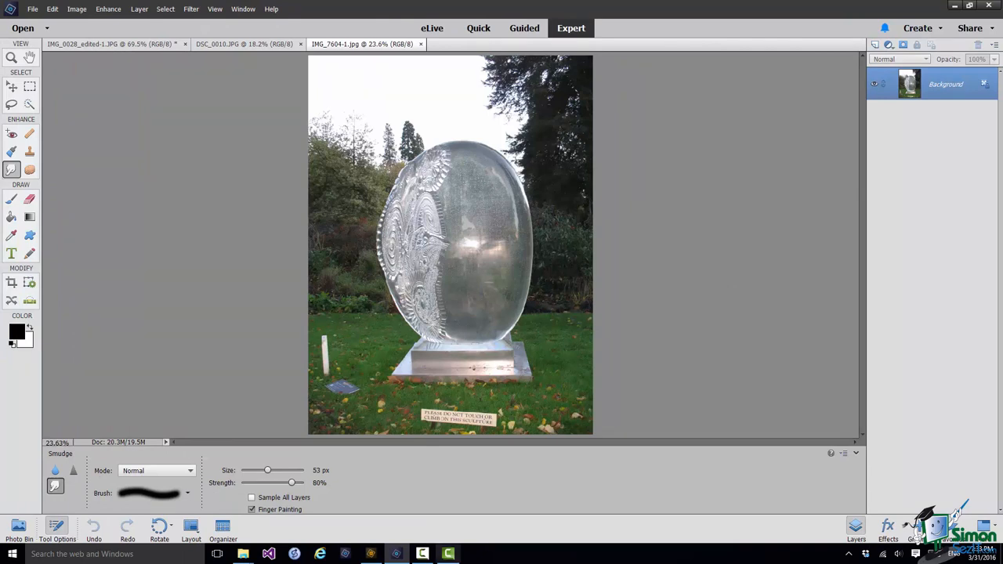
Turn off Finger Painting and settle the Smudge brush at 286 px.
{"action": "left_click", "coordinate": [251, 509]}
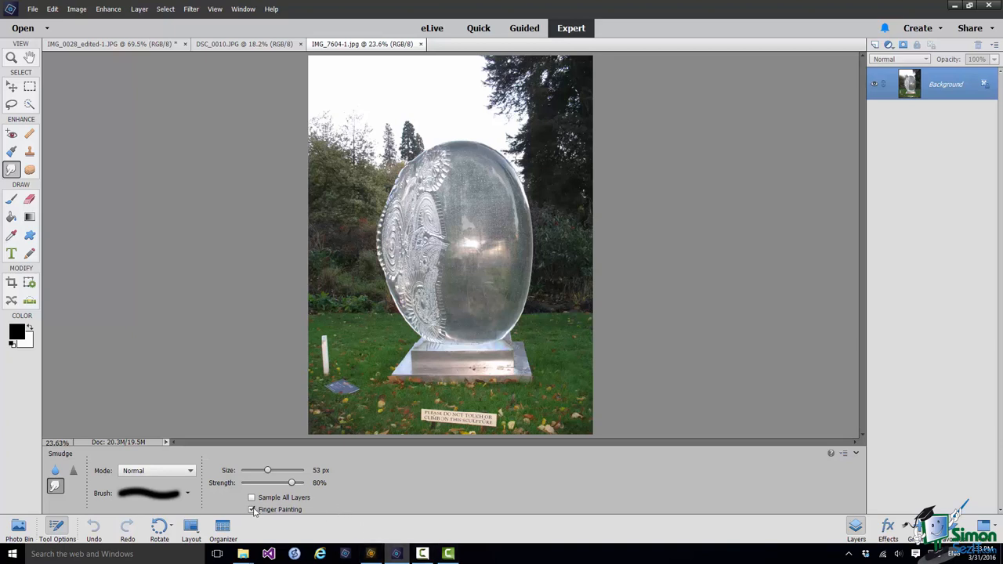
{"action": "left_click", "coordinate": [252, 509]}
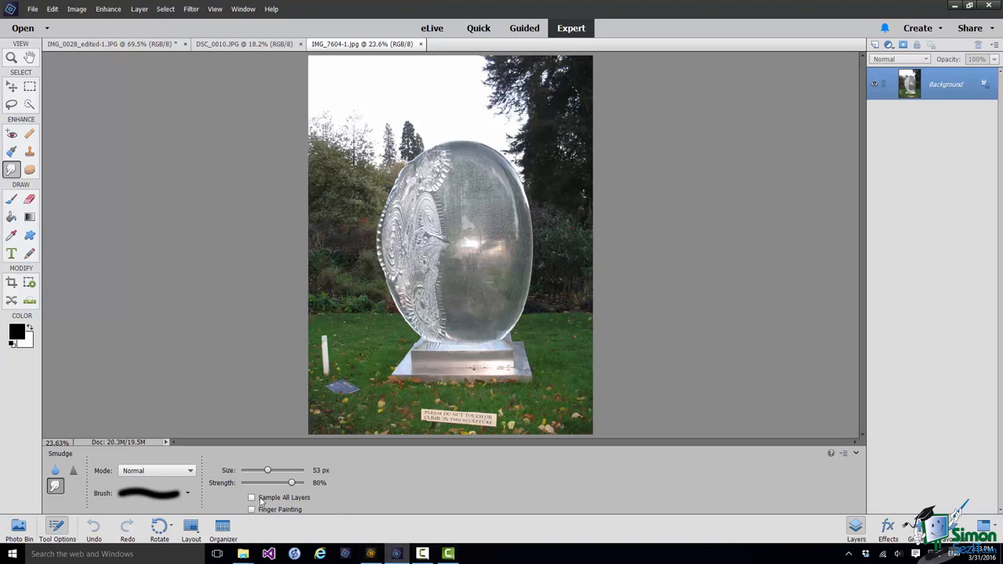
{"action": "left_click_drag", "start_coordinate": [268, 470], "coordinate": [265, 470]}
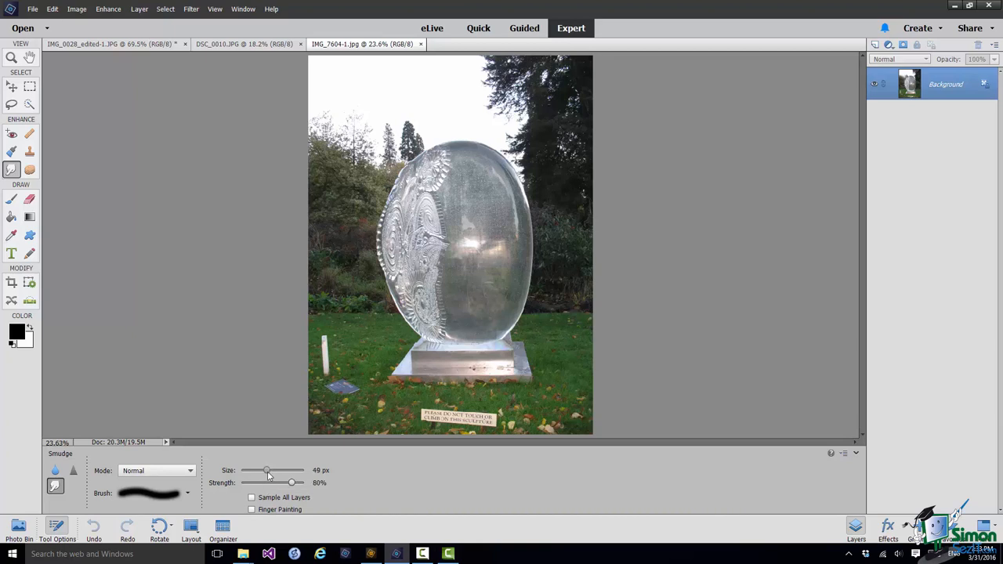
{"action": "left_click_drag", "start_coordinate": [266, 471], "coordinate": [288, 471]}
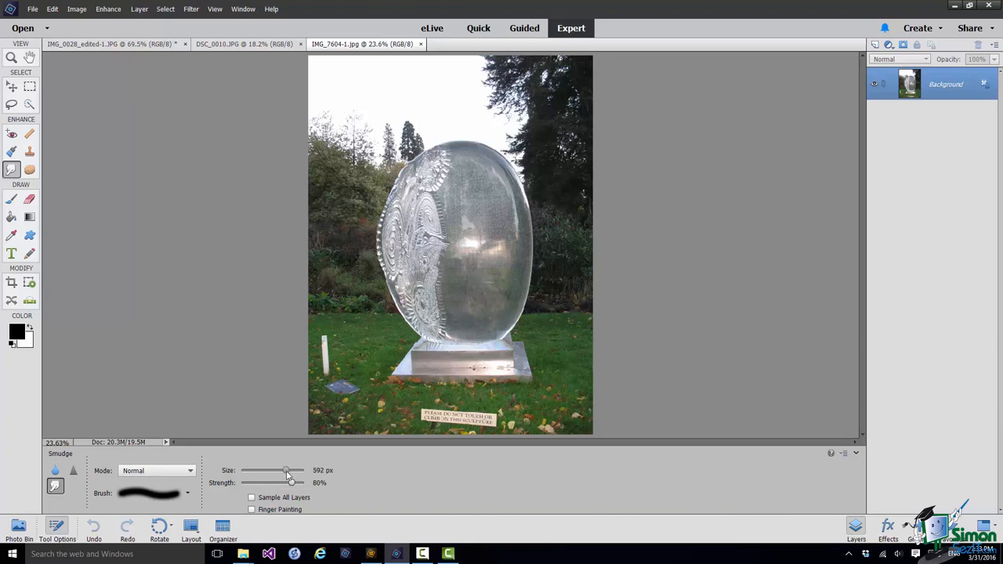
{"action": "left_click_drag", "start_coordinate": [296, 470], "coordinate": [282, 470]}
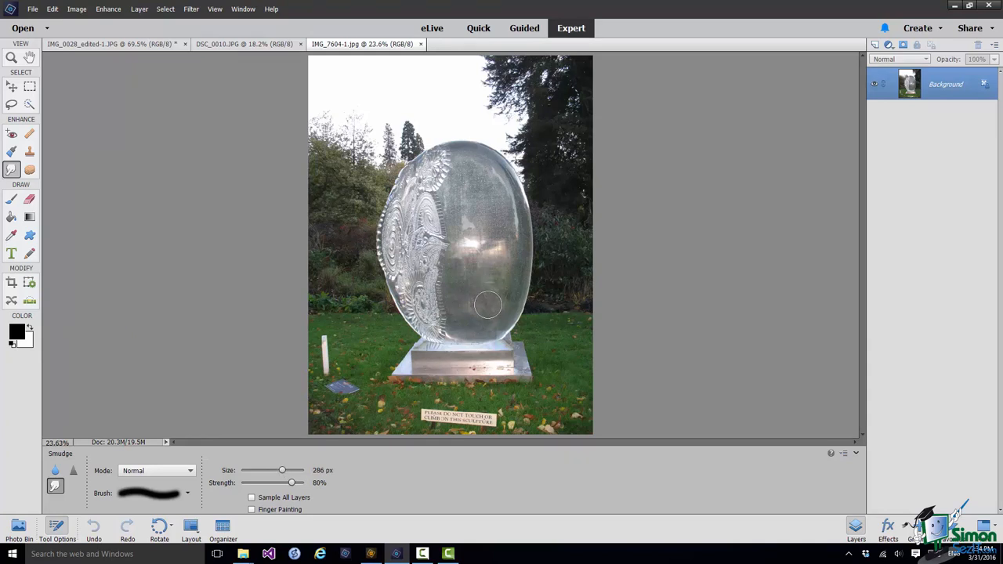
{"action": "mouse_move", "coordinate": [501, 293]}
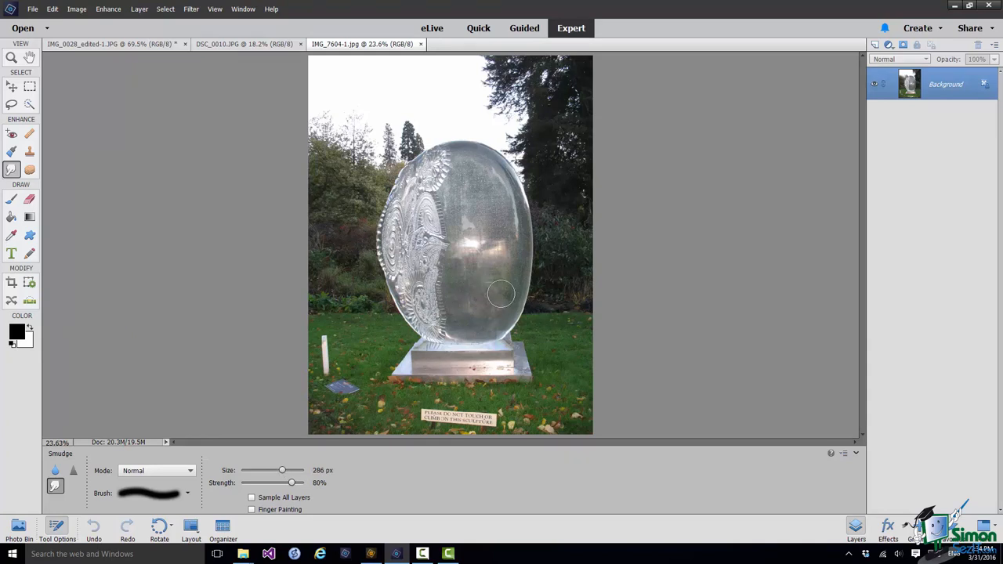
{"action": "mouse_move", "coordinate": [519, 318]}
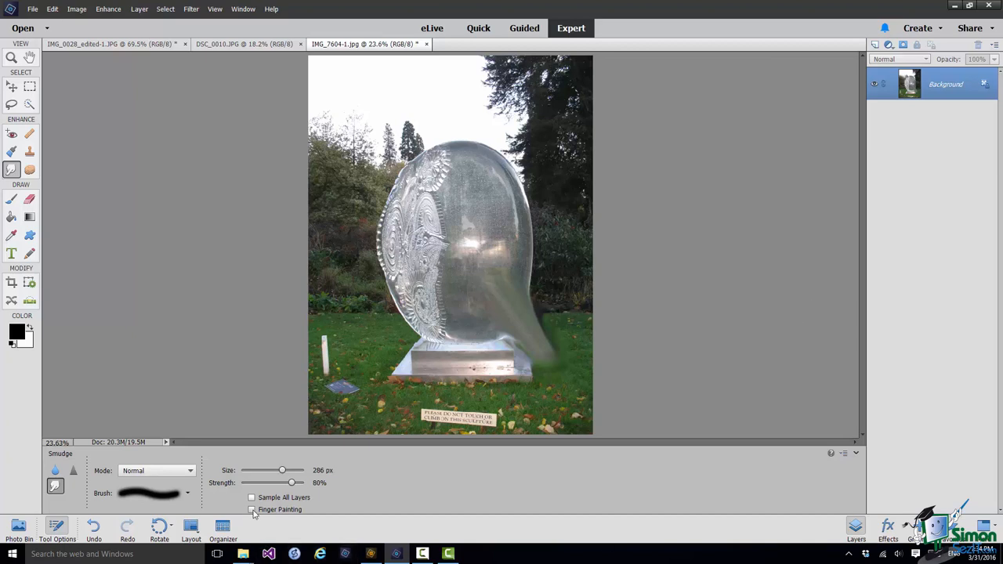
Enable Finger Painting with purple foreground, streak the sculpture's upper left and smear its top into the sky.
{"action": "left_click", "coordinate": [251, 509]}
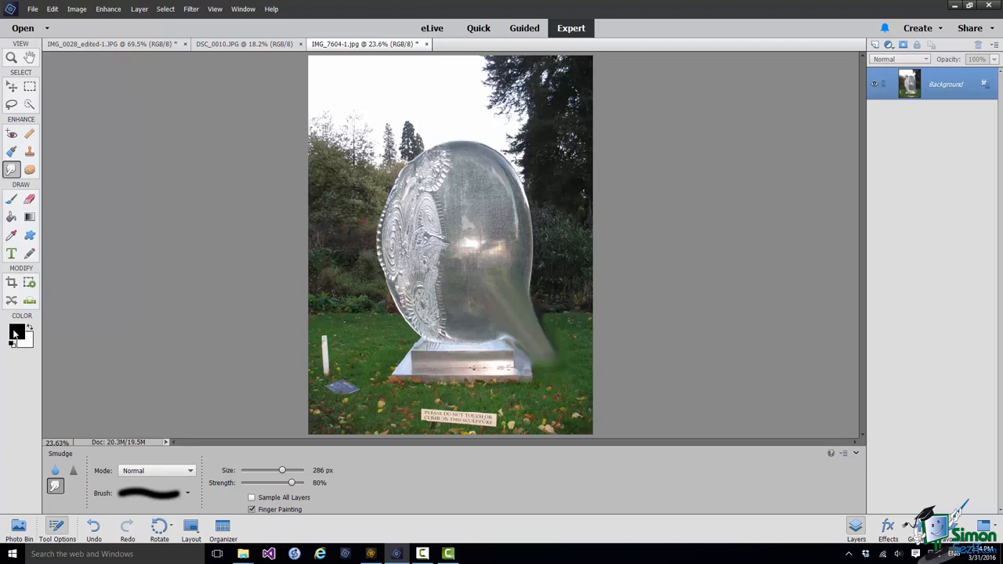
{"action": "left_click", "coordinate": [11, 333]}
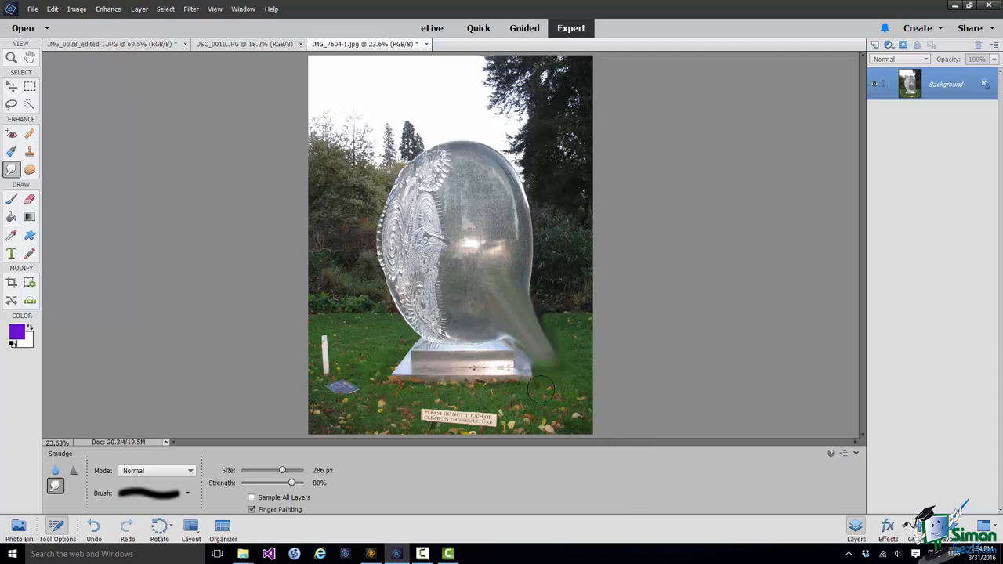
{"action": "mouse_move", "coordinate": [457, 203]}
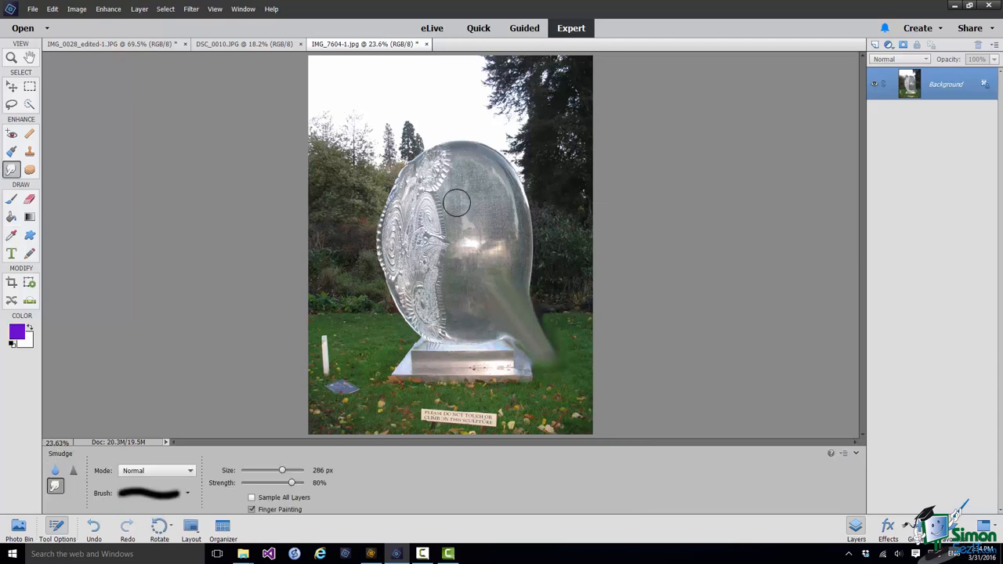
{"action": "left_click_drag", "start_coordinate": [456, 202], "coordinate": [417, 127]}
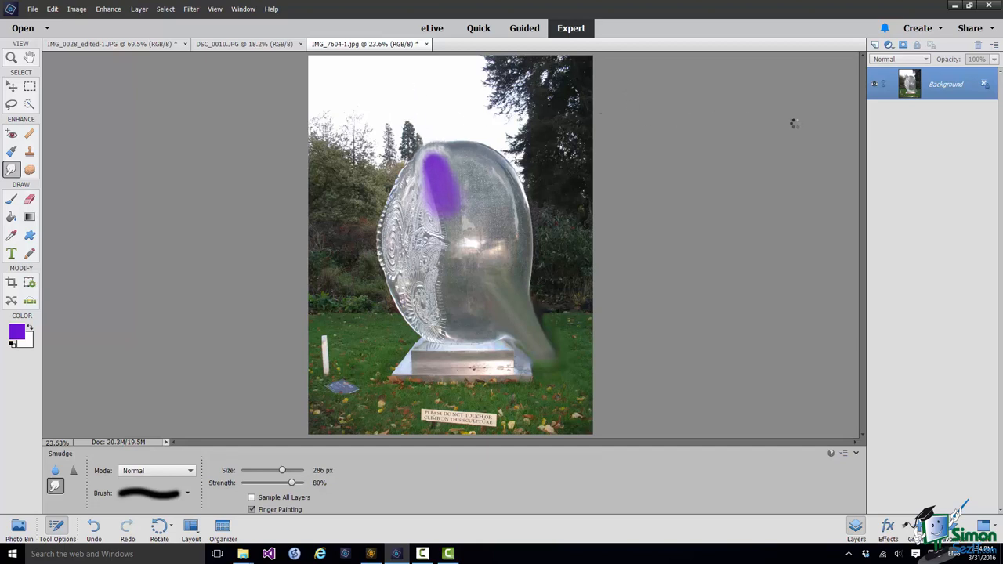
{"action": "left_click_drag", "start_coordinate": [442, 188], "coordinate": [427, 141]}
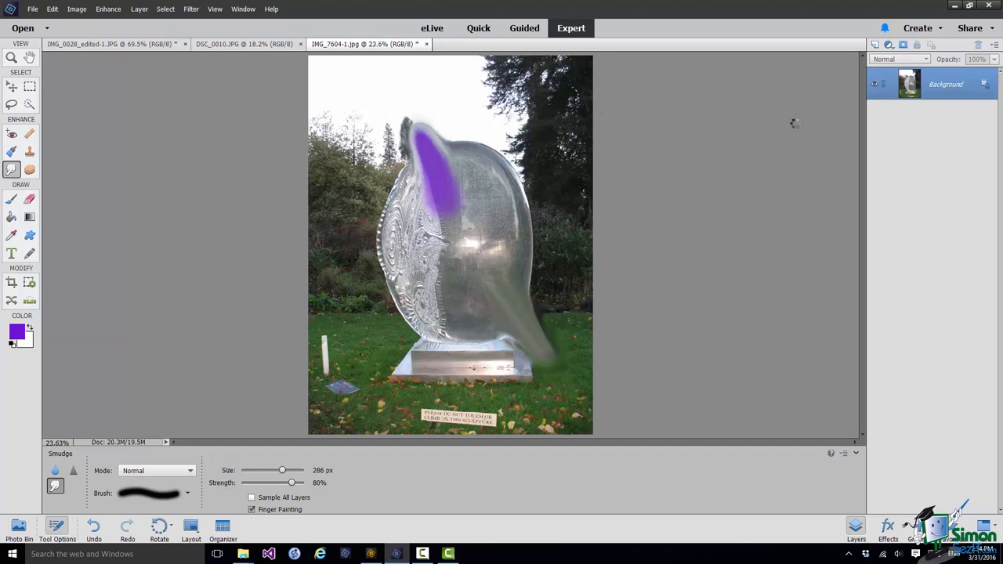